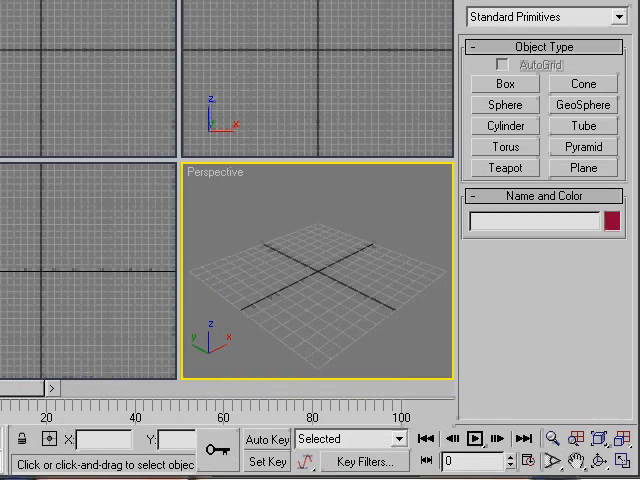
pyautogui.moveTo(480, 268)
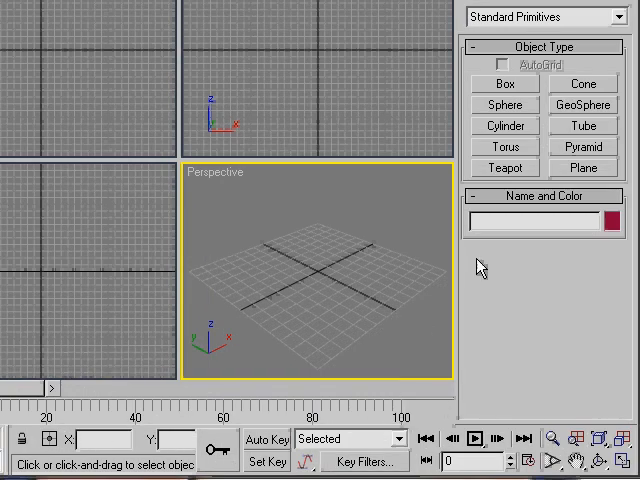
pyautogui.moveTo(496, 280)
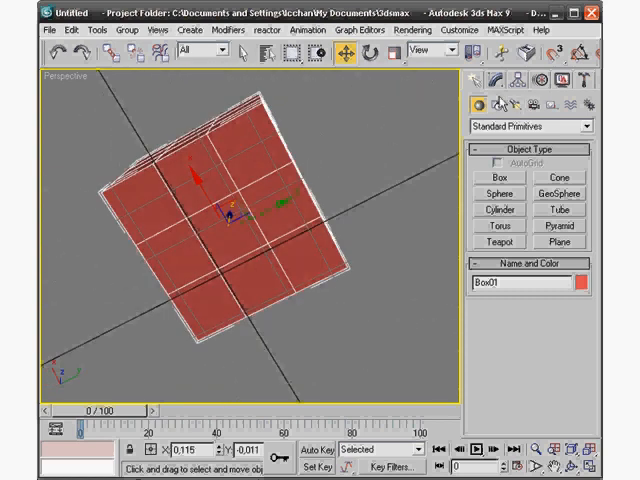
# Convert the box to Editable Poly and block out the head with an extruded neck
pyautogui.click(496, 84)
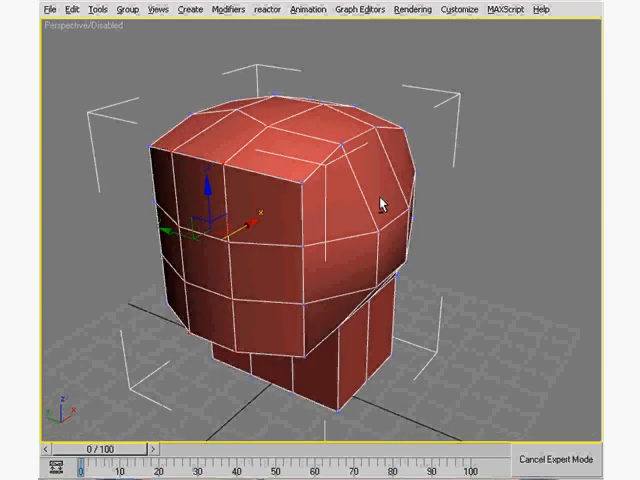
# Pull vertices to round the skull and taper the jaw into the neck
pyautogui.moveTo(380, 200); pyautogui.dragTo(284, 204)
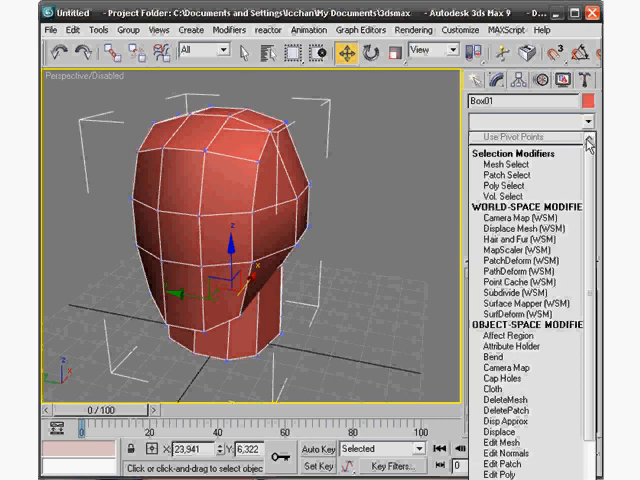
# Add a Symmetry modifier with Flip checked and adjust its mirror plane so the head is whole
pyautogui.scroll(-3)
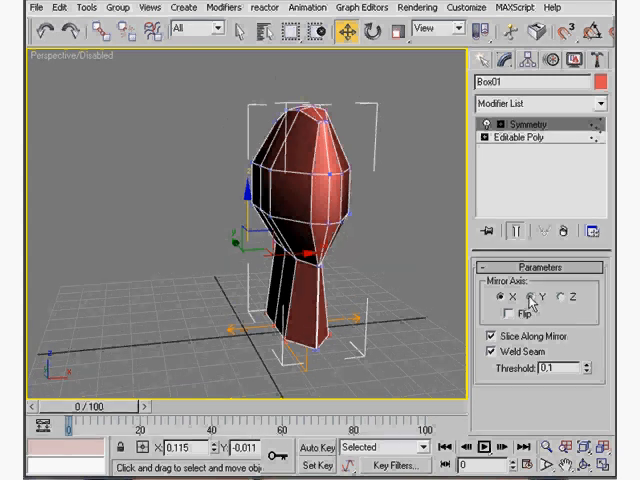
pyautogui.click(540, 298)
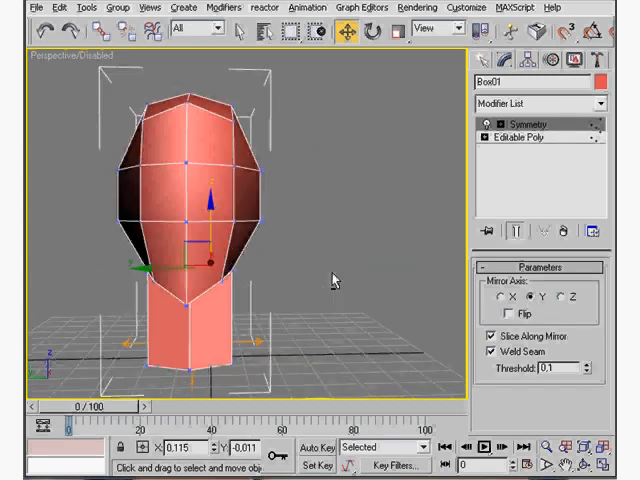
pyautogui.click(476, 122)
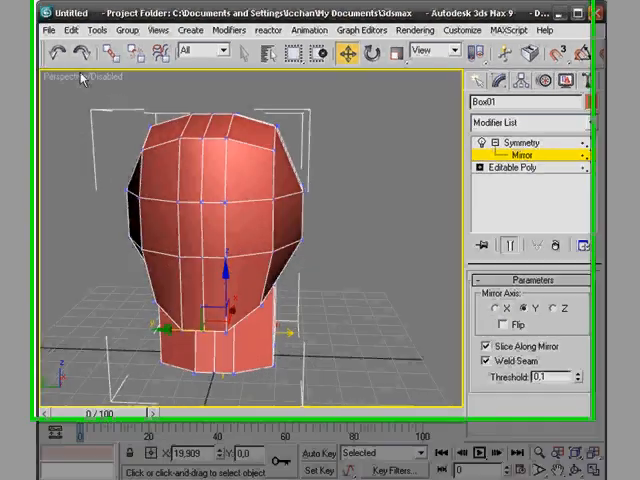
# Change the viewport display mode, inspect the head at an angle and return to the Editable Poly level
pyautogui.rightClick(76, 78)
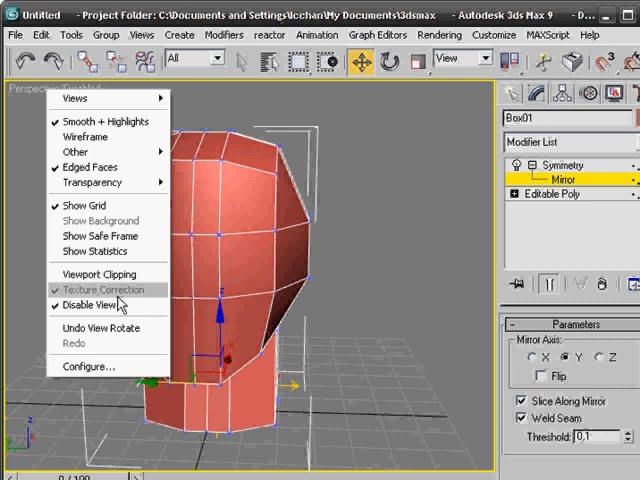
pyautogui.click(90, 298)
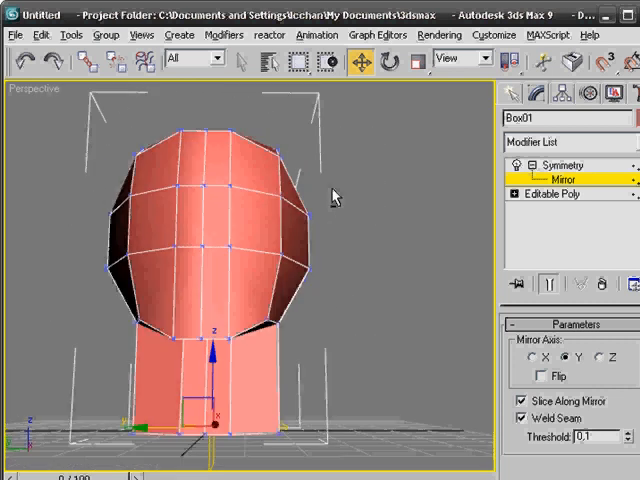
pyautogui.moveTo(336, 196); pyautogui.dragTo(224, 262)
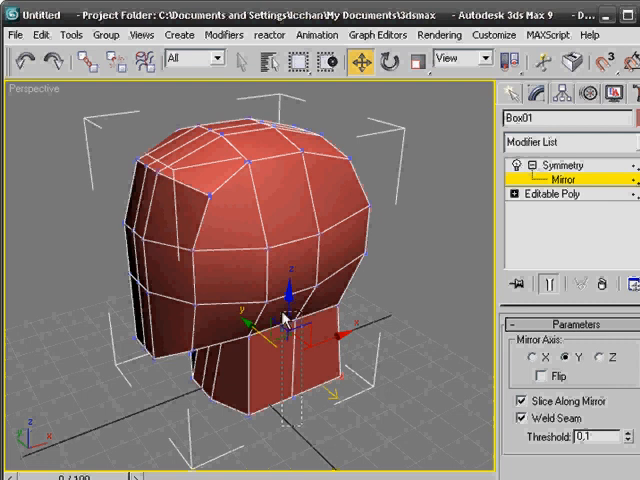
pyautogui.click(556, 188)
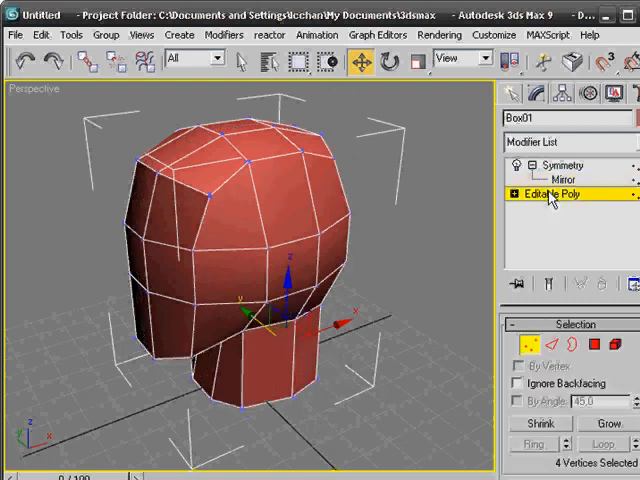
# Enter Vertex mode under Symmetry and focus on the top of the head
pyautogui.click(258, 330)
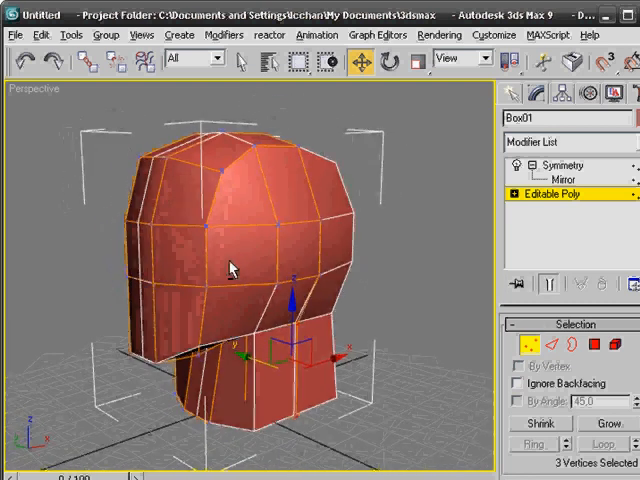
pyautogui.moveTo(236, 264); pyautogui.dragTo(184, 196)
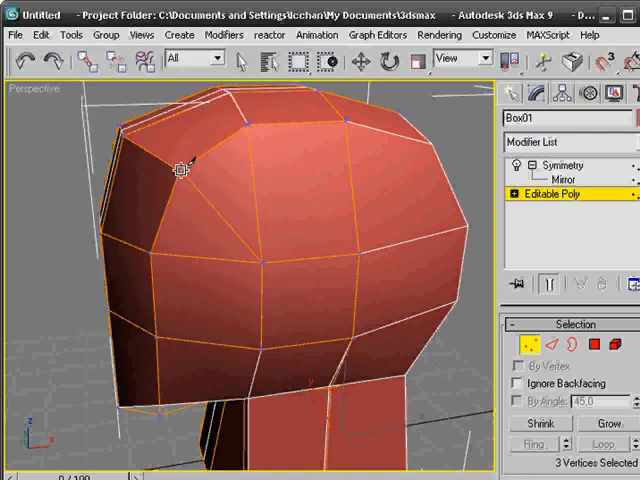
# Move skull vertices to round the crown and fill out the back of the head
pyautogui.moveTo(178, 168); pyautogui.dragTo(204, 344)
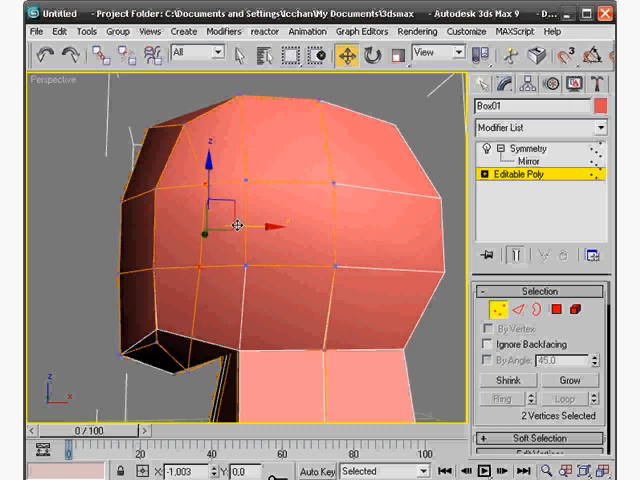
pyautogui.moveTo(240, 224); pyautogui.dragTo(290, 270)
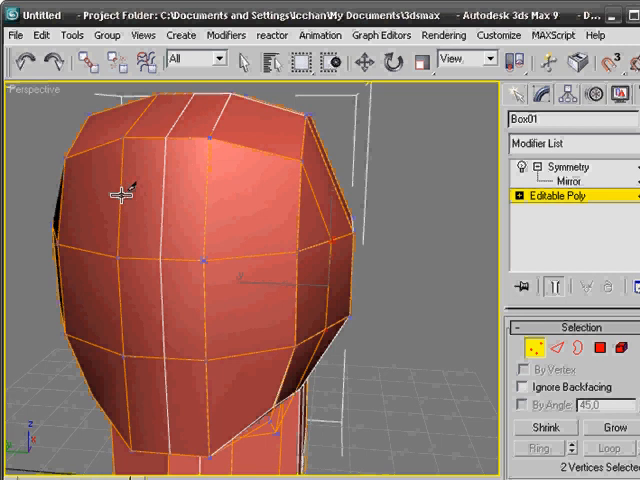
pyautogui.moveTo(300, 216)
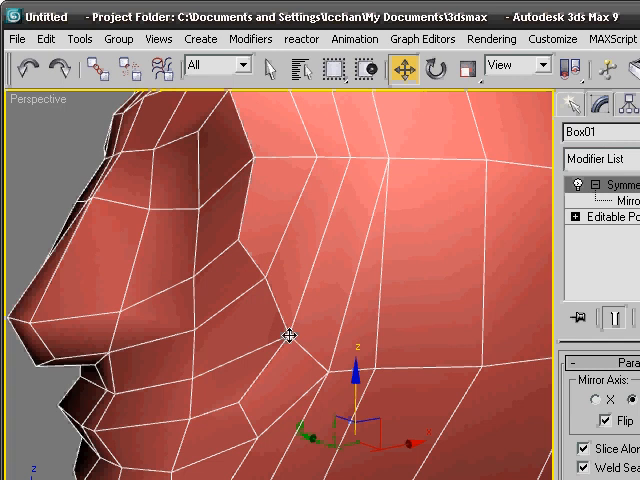
pyautogui.moveTo(286, 352)
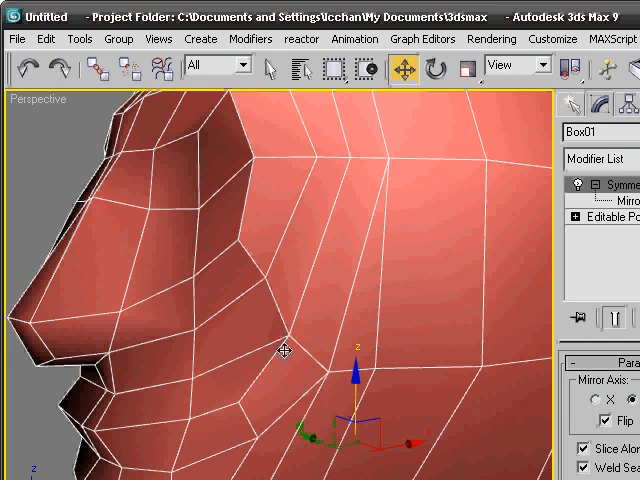
pyautogui.moveTo(256, 318)
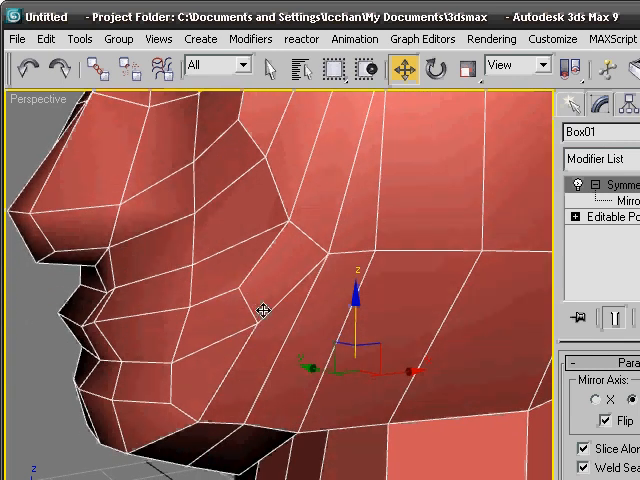
pyautogui.moveTo(164, 396)
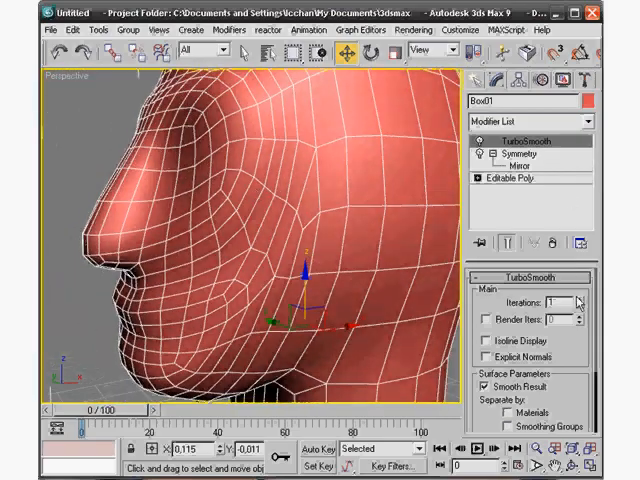
# Raise the TurboSmooth Iterations to 2 for a denser smoothed head
pyautogui.click(576, 298)
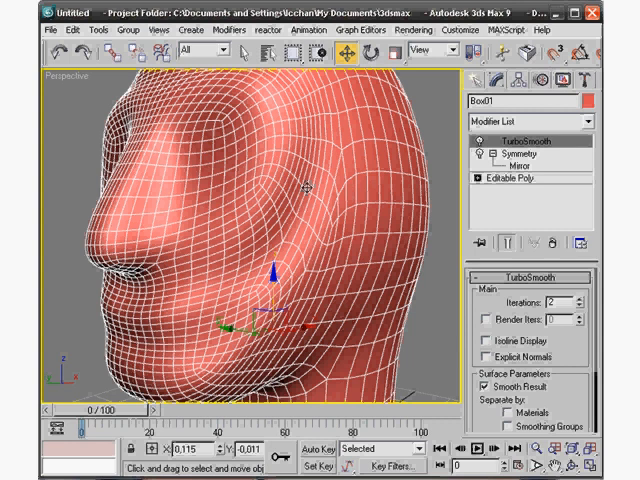
pyautogui.moveTo(338, 172)
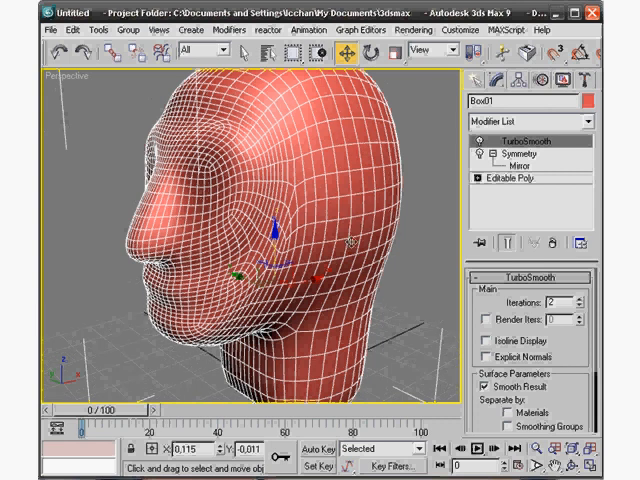
pyautogui.moveTo(382, 152)
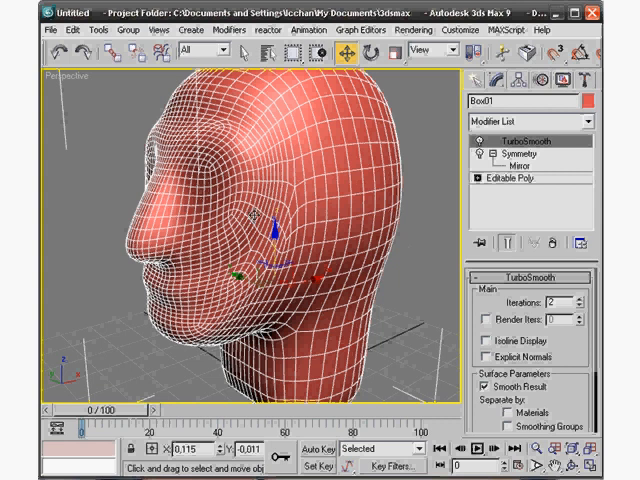
pyautogui.moveTo(410, 216)
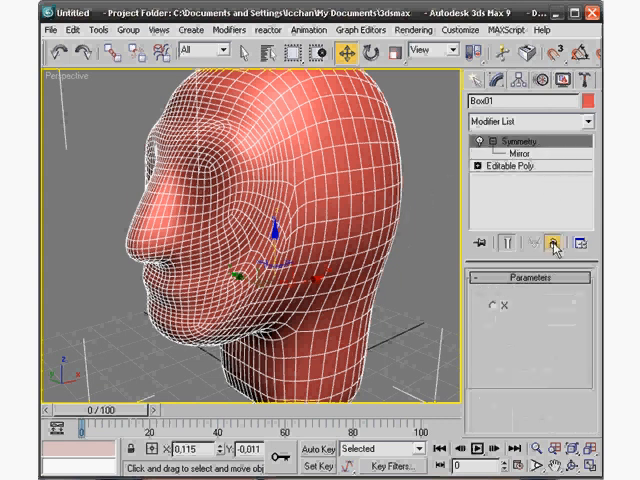
# Collapse the Symmetry modifier into the editable head mesh with Collapse All
pyautogui.click(512, 140)
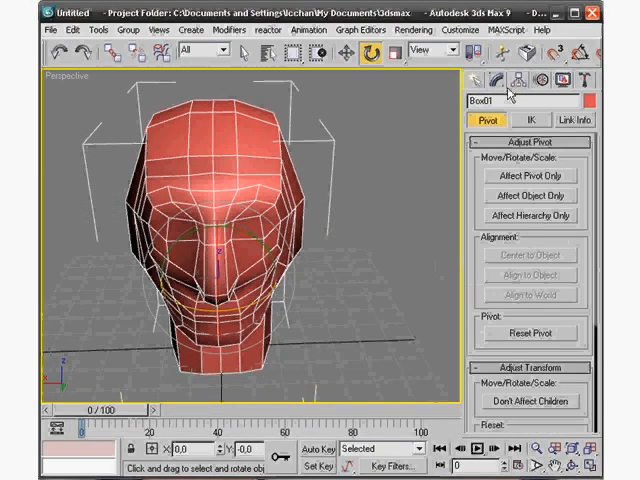
# Use Affect Pivot Only to center the head's pivot and place it at the grid origin
pyautogui.click(530, 174)
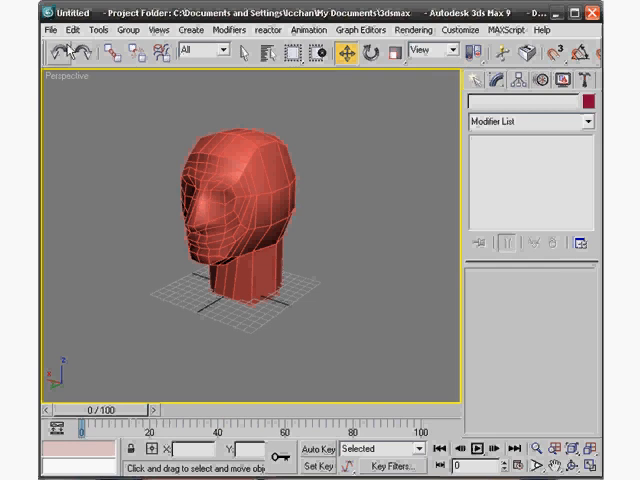
pyautogui.click(42, 32)
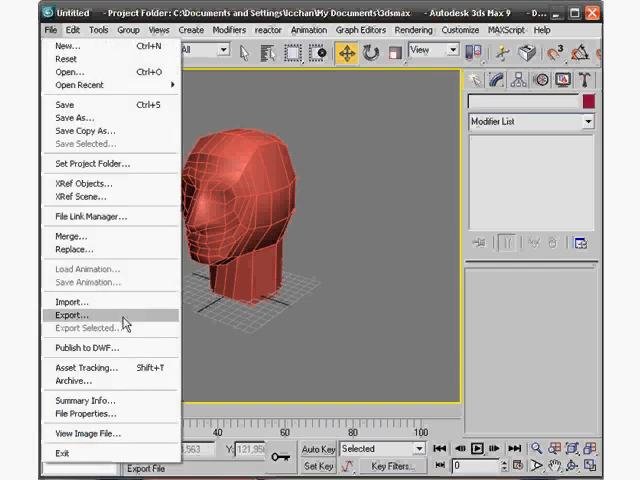
# Start File > Export and browse to the C:\3dmodels folder
pyautogui.click(70, 316)
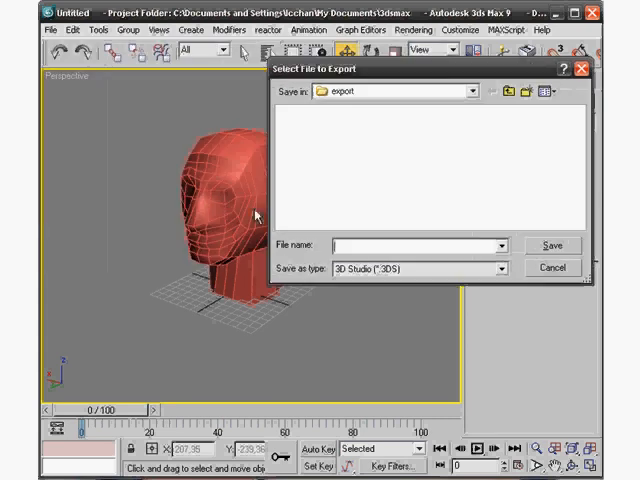
pyautogui.click(470, 90)
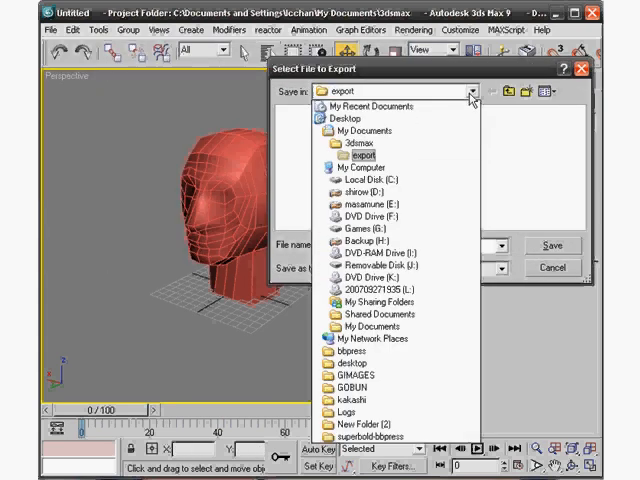
pyautogui.click(346, 180)
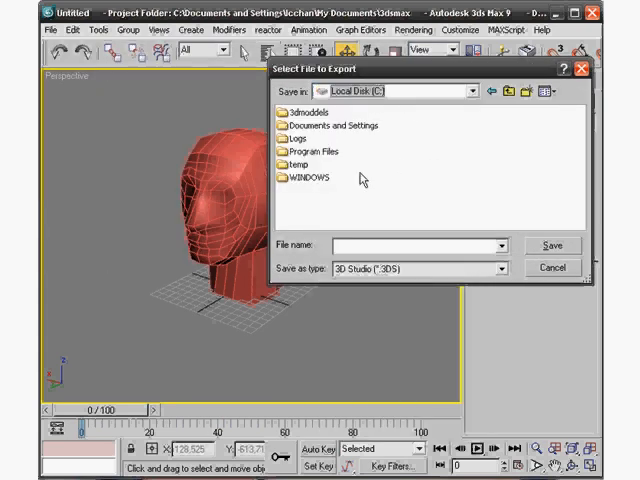
pyautogui.doubleClick(310, 108)
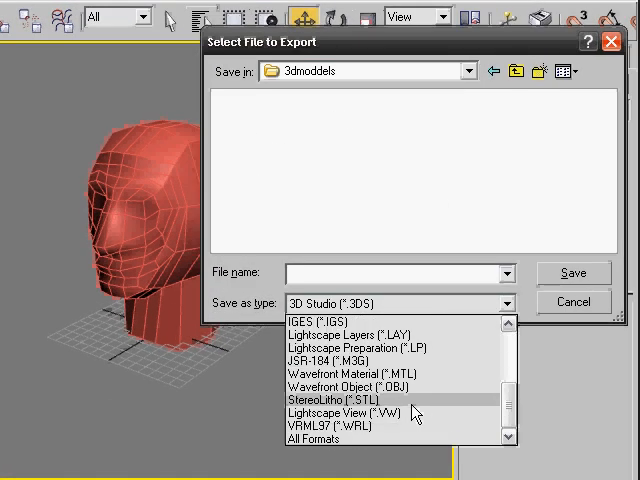
# Save as Wavefront Object (*.OBJ) named 3d head.obj, replacing the existing file
pyautogui.click(364, 384)
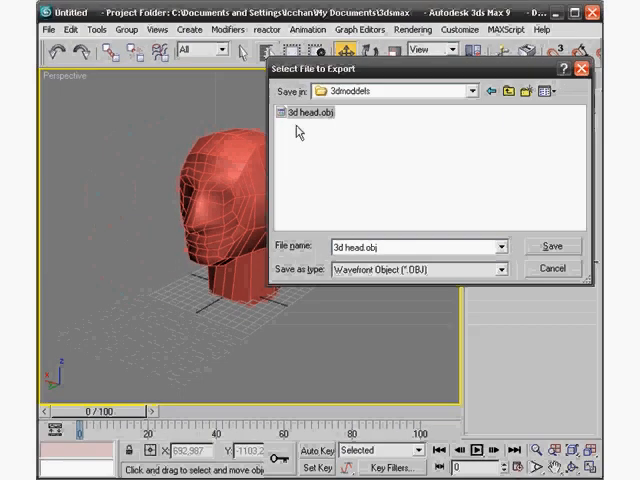
pyautogui.click(552, 246)
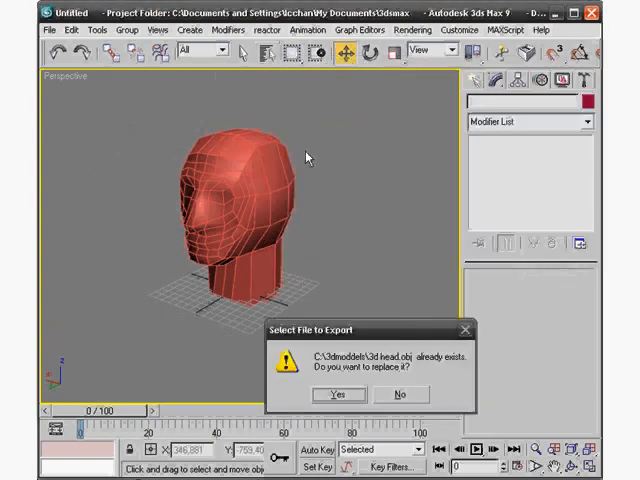
pyautogui.click(340, 394)
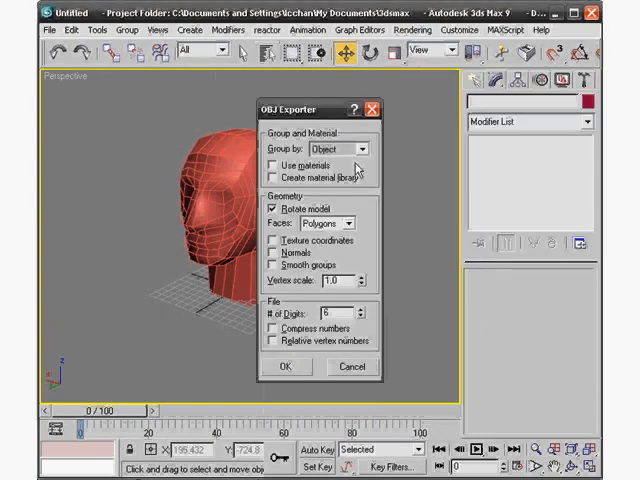